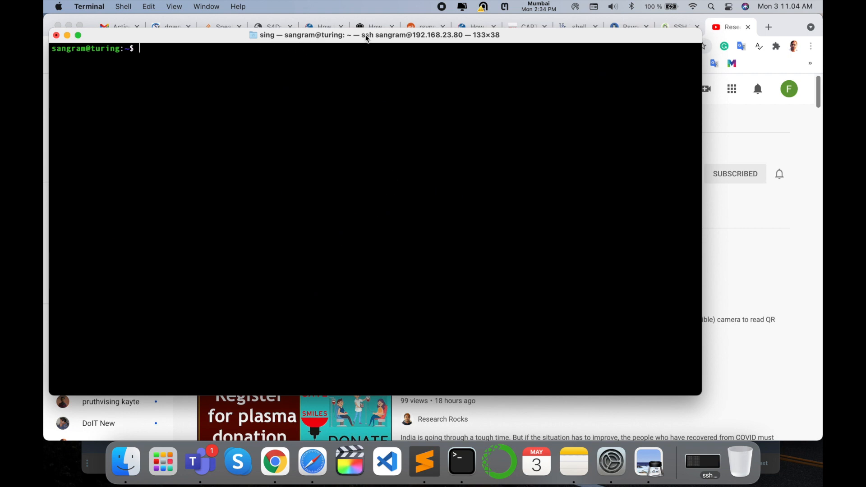
mouse_move(182, 73)
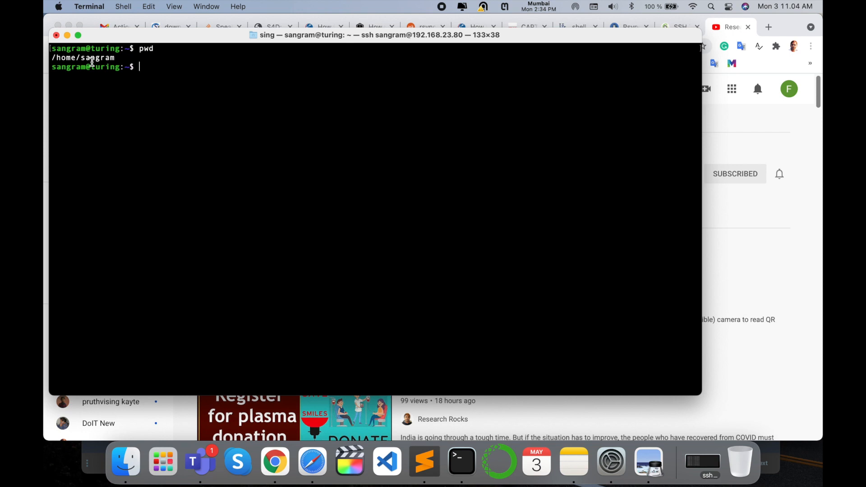
- List the remote home directory /home/sangram, which shows only LCD, then bring up Finder
type("l")
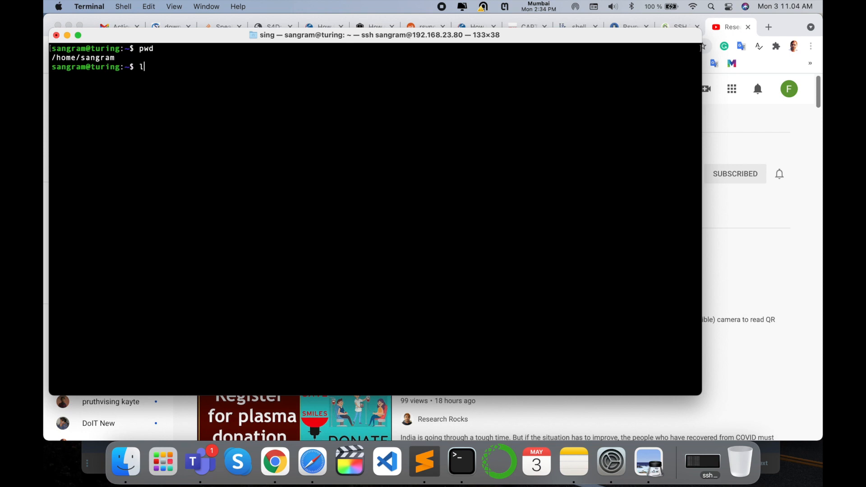
key("Return")
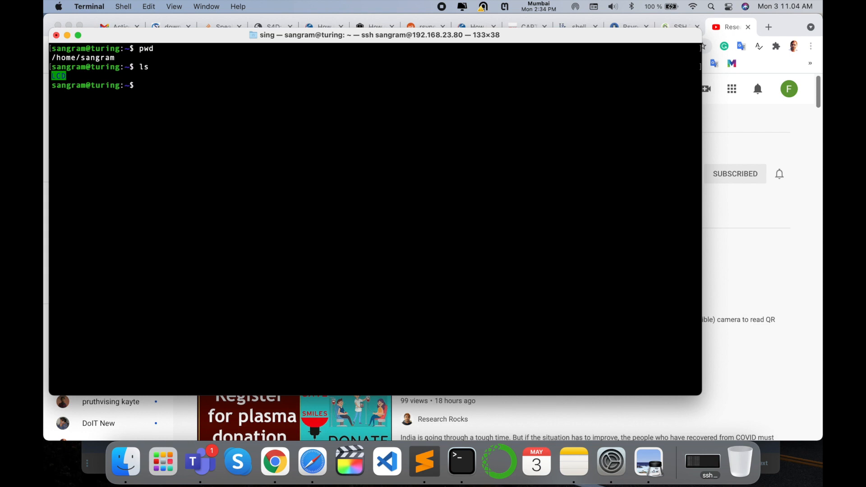
left_click(124, 460)
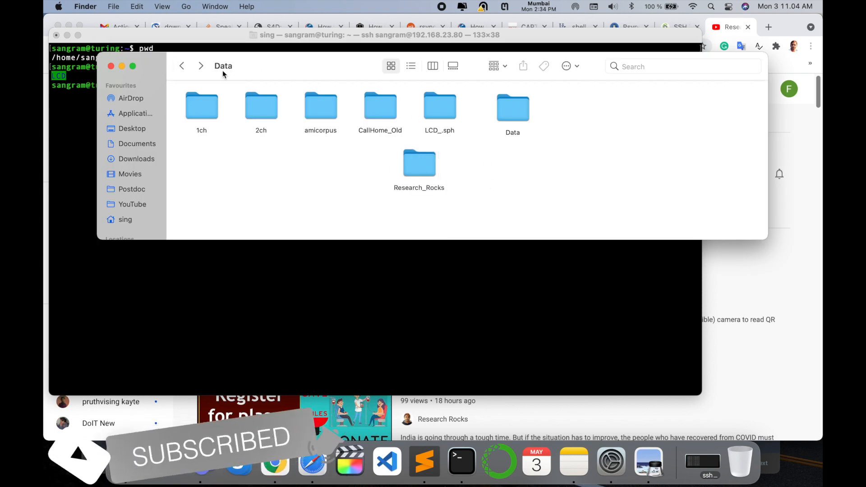
left_click(420, 162)
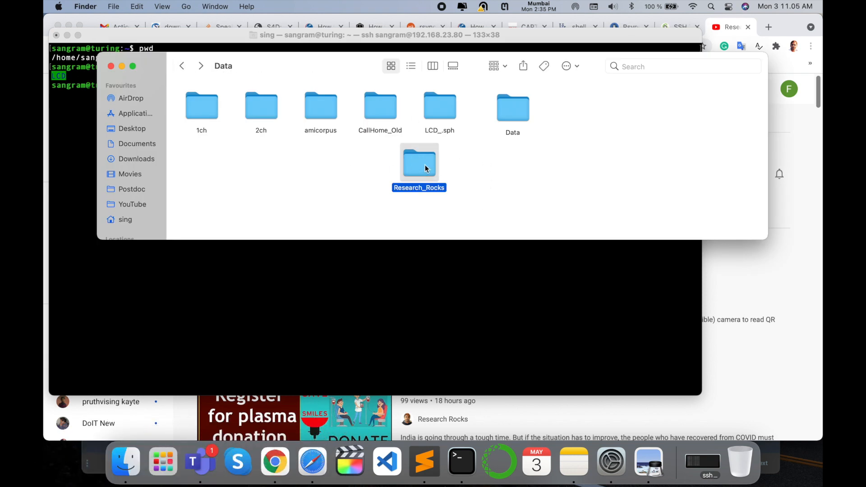
double_click(419, 160)
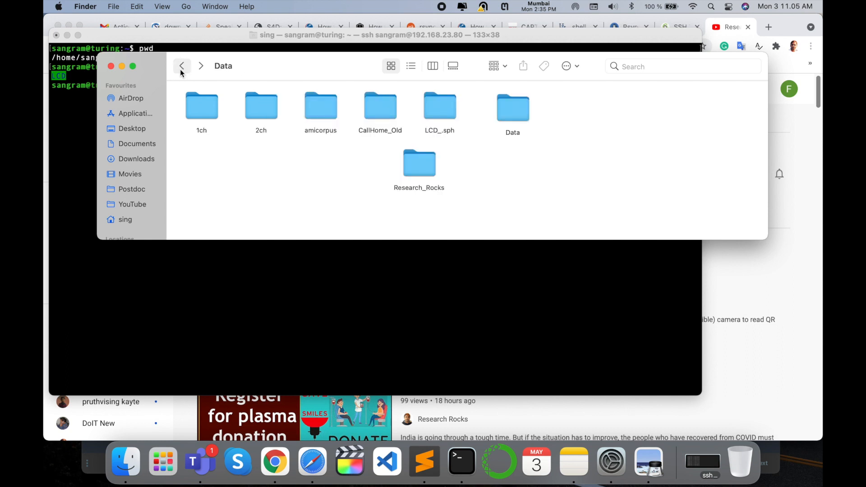
mouse_move(397, 153)
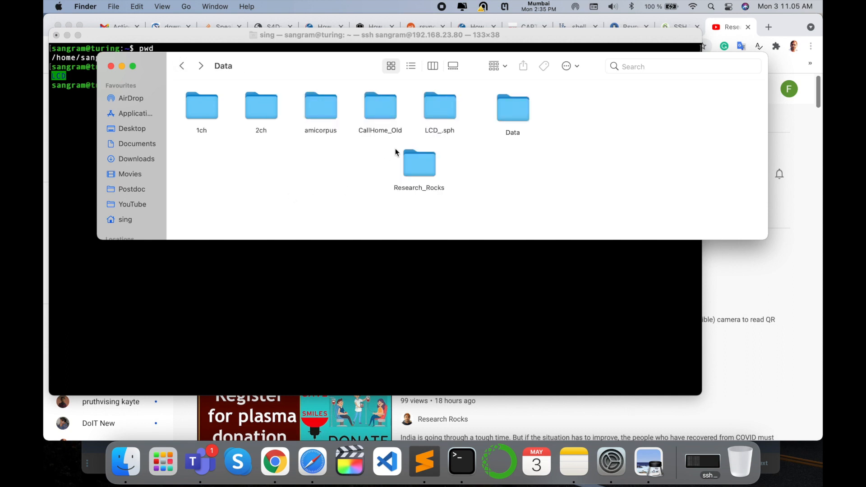
left_click(419, 162)
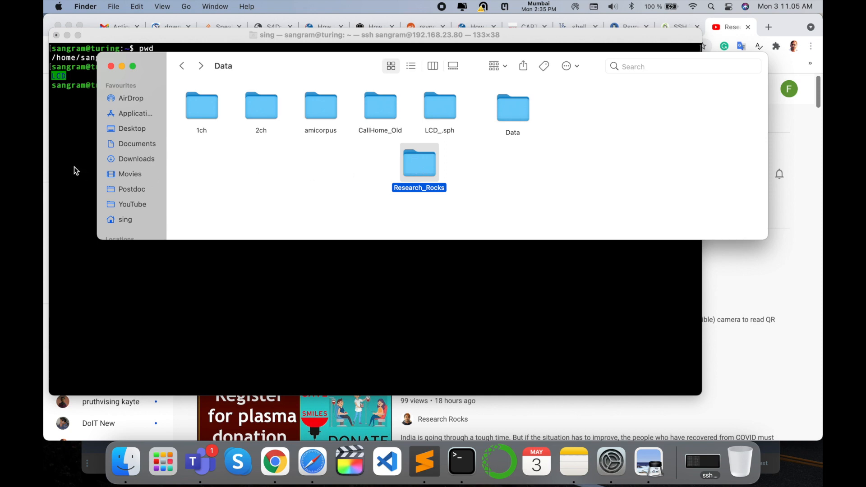
mouse_move(461, 460)
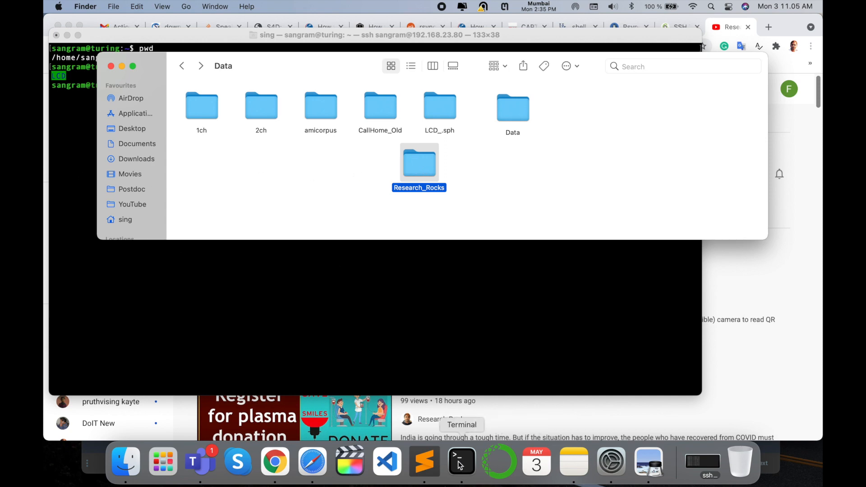
right_click(461, 461)
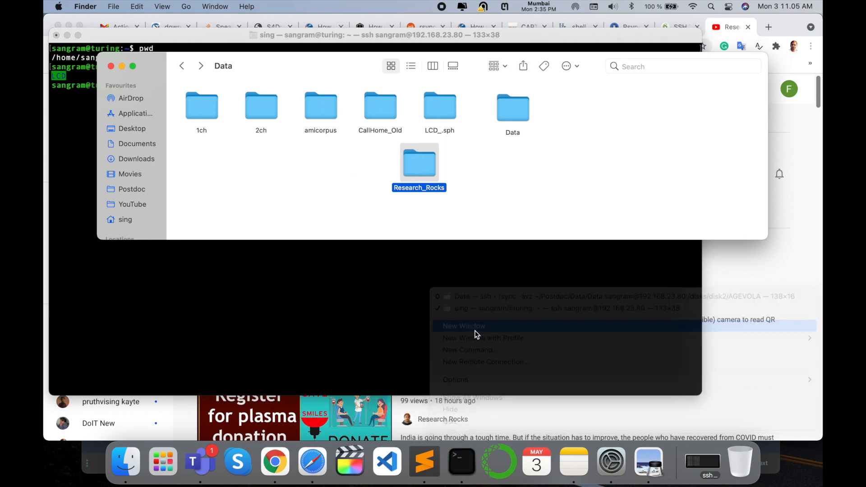
- In a new local shell, start rsync -avz with source /Users/sing/Postdoc/Data/Research_Rocks/
left_click(462, 326)
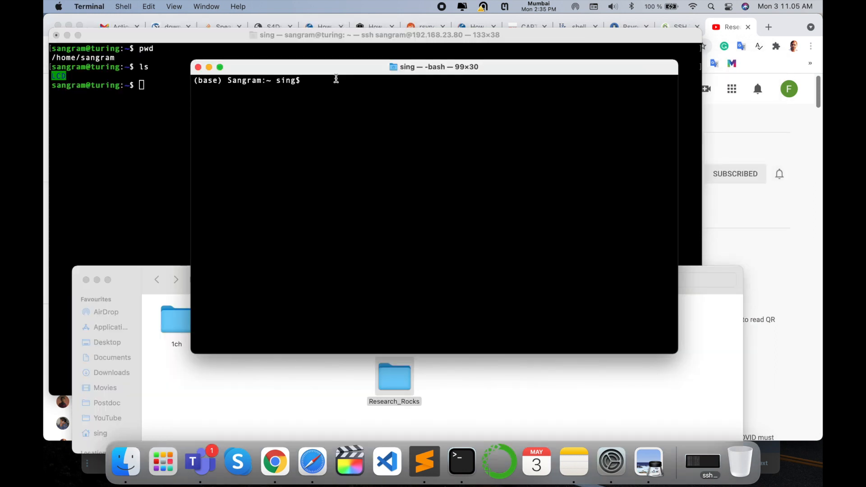
type("rsync")
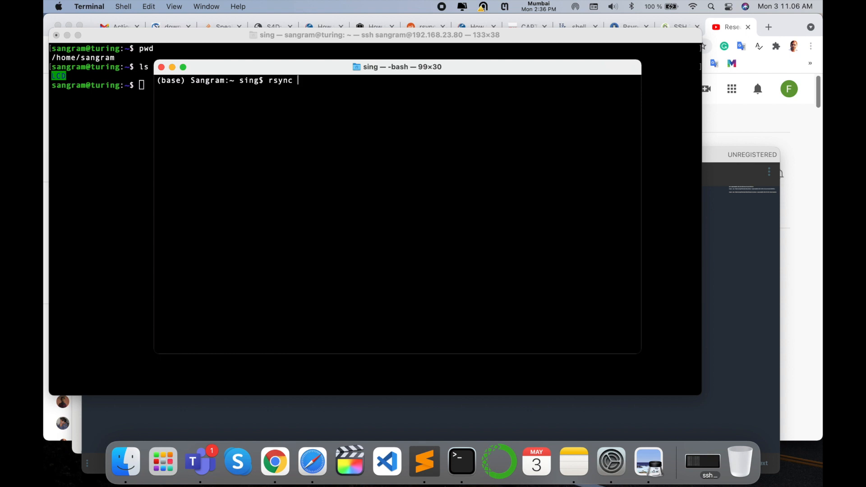
type("-av")
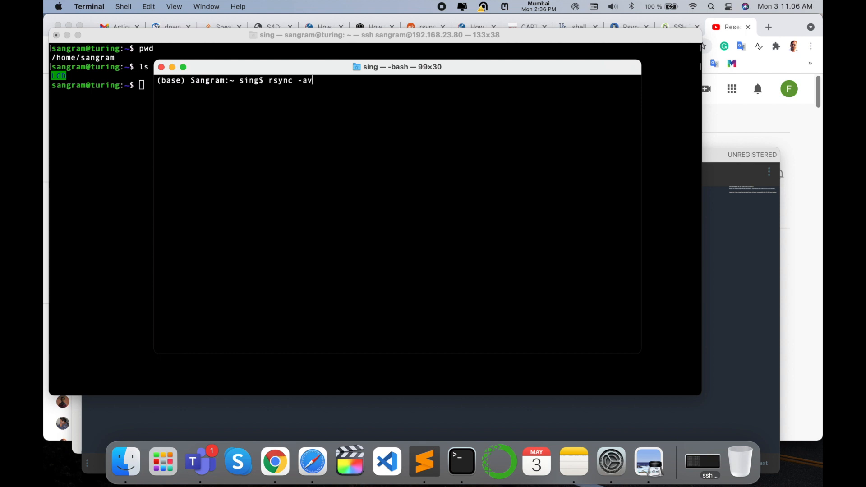
type("z /")
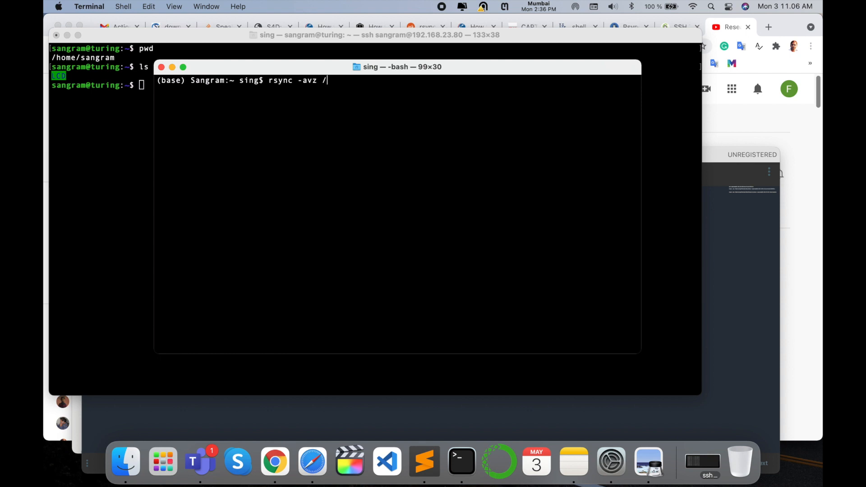
type("Users/")
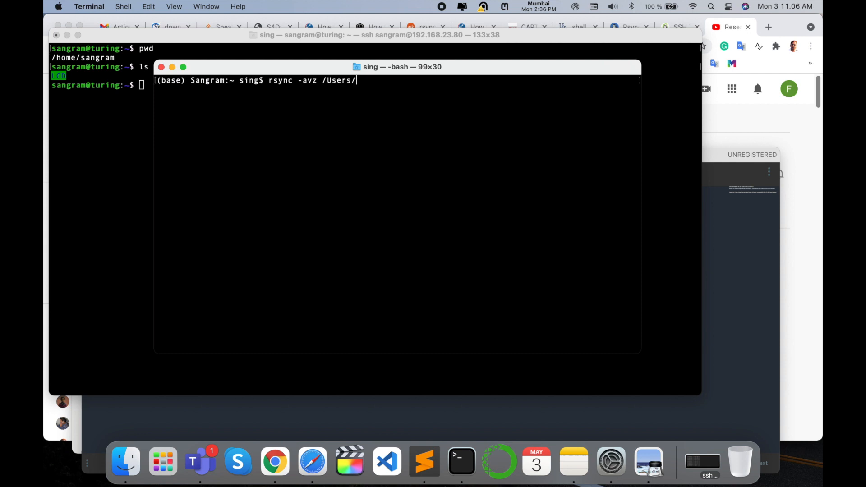
type("sing/")
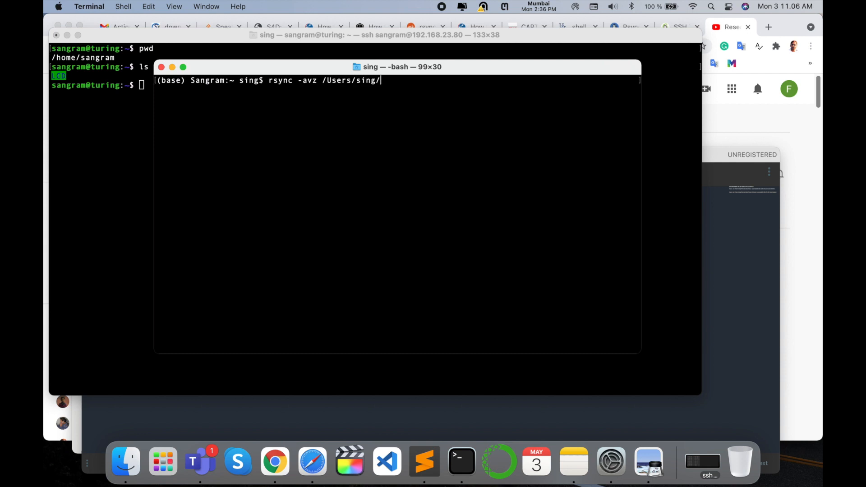
type("Postdoc/")
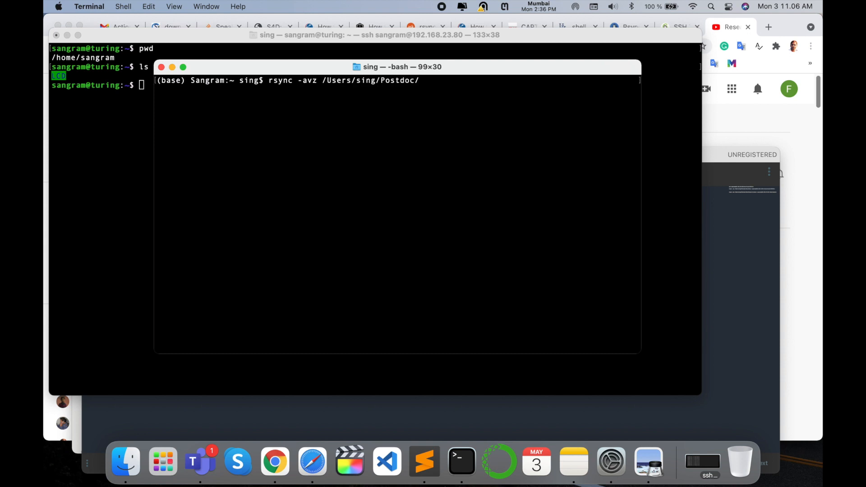
type("D")
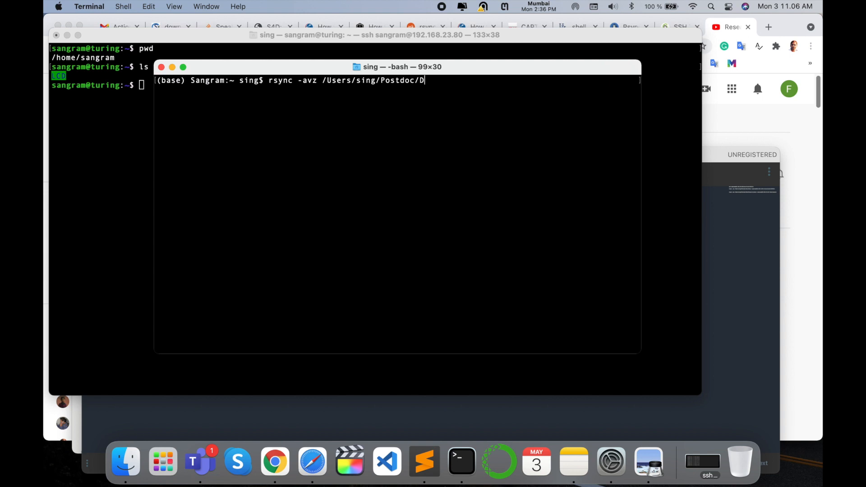
type("ata/Research_Rocks/")
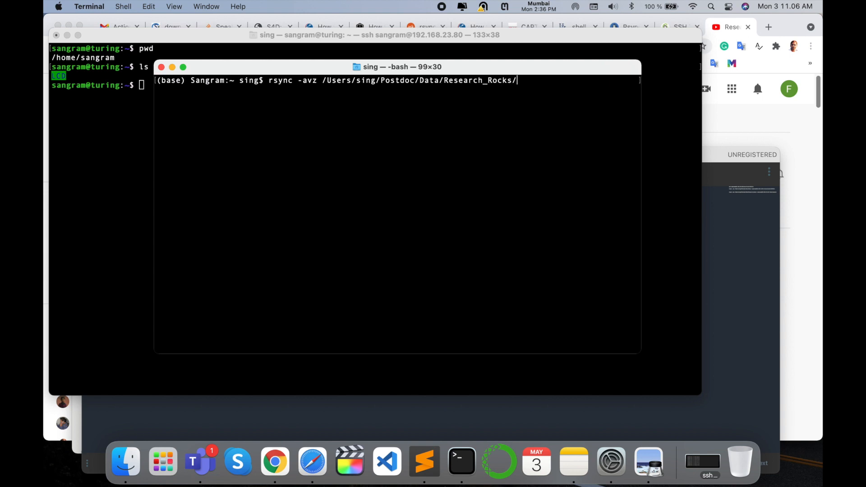
mouse_move(127, 460)
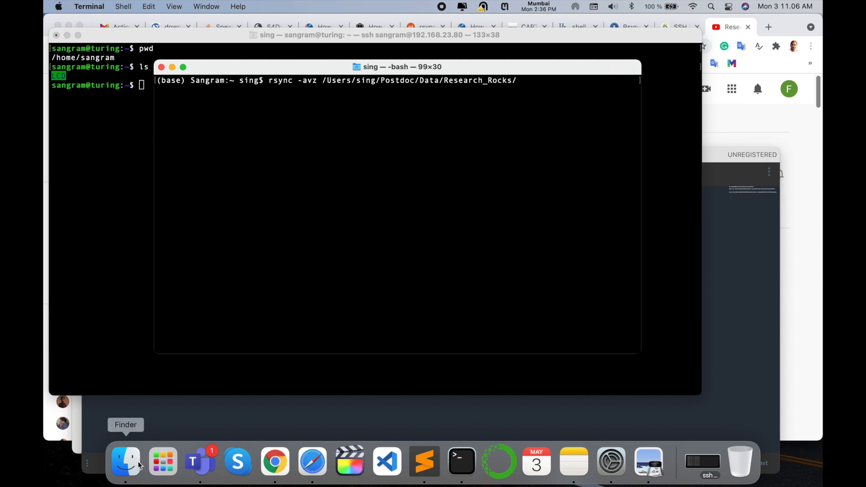
- Check the Research_Rocks folder in Finder and return to the local Terminal window
left_click(126, 461)
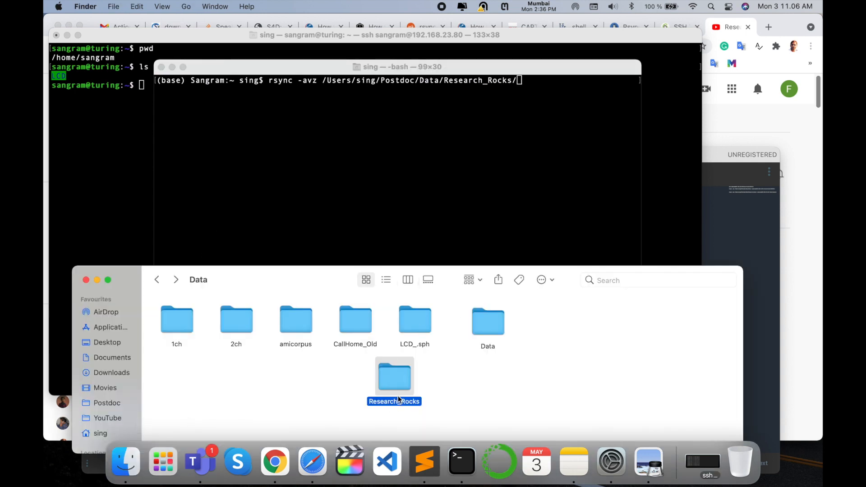
mouse_move(441, 107)
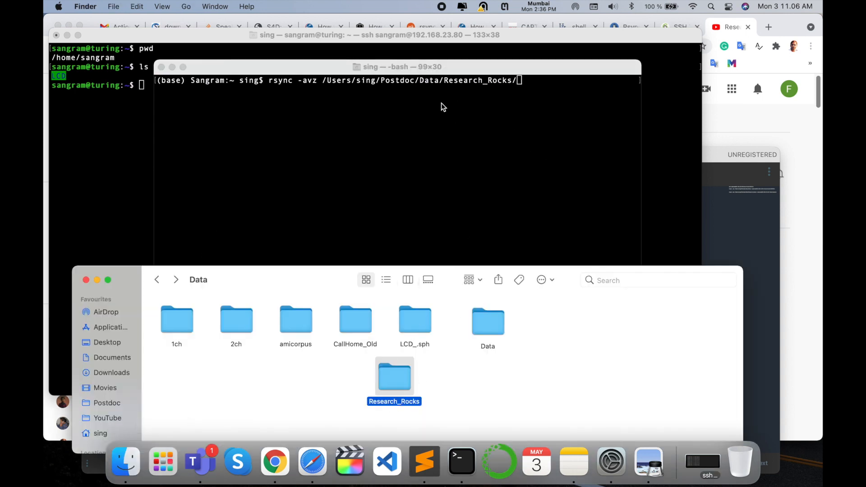
mouse_move(375, 86)
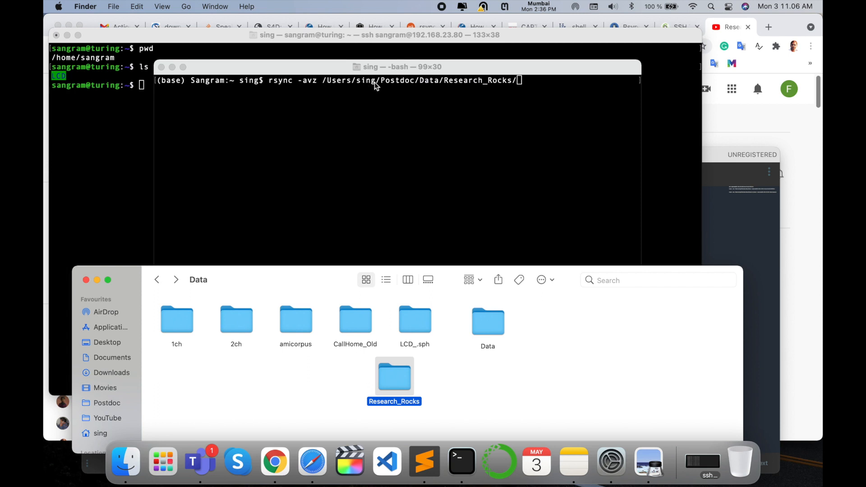
mouse_move(533, 86)
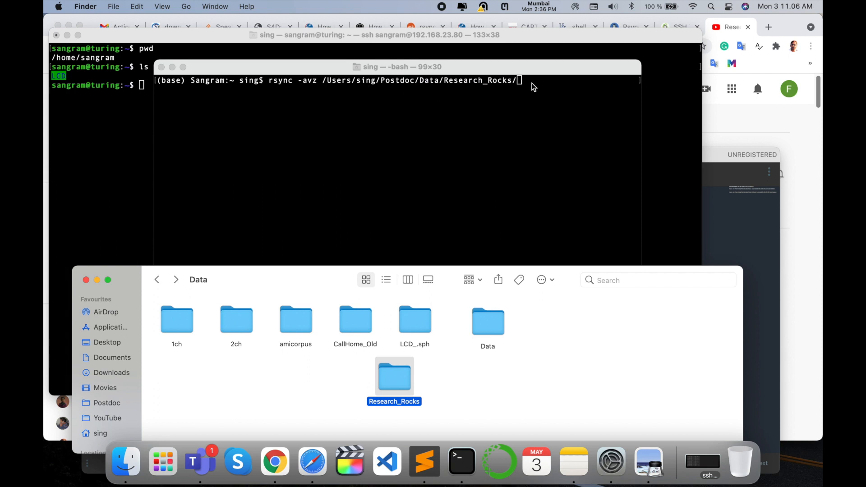
left_click(397, 81)
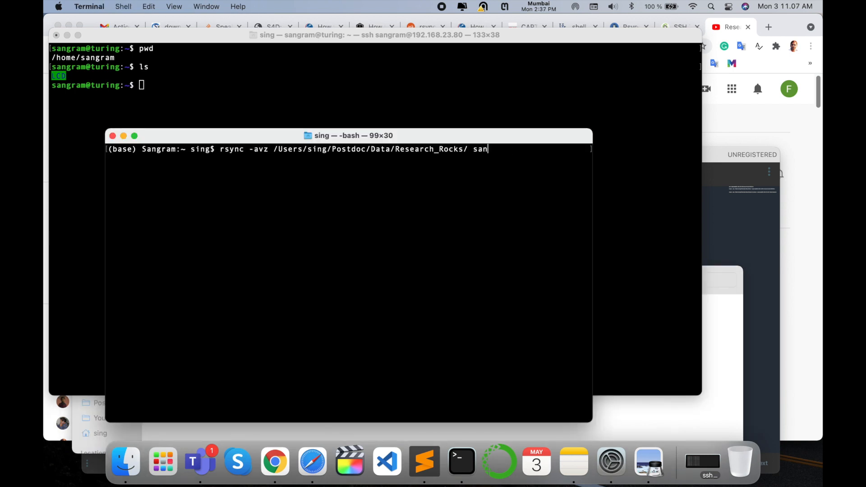
type("gram@")
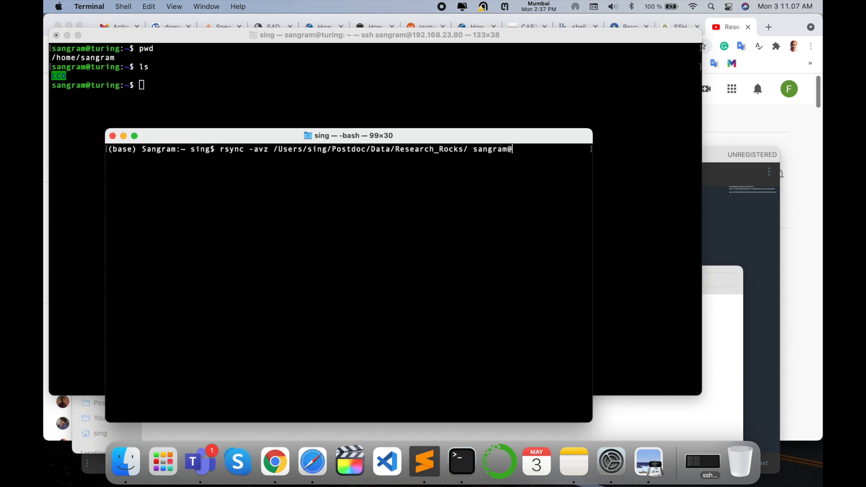
type("192")
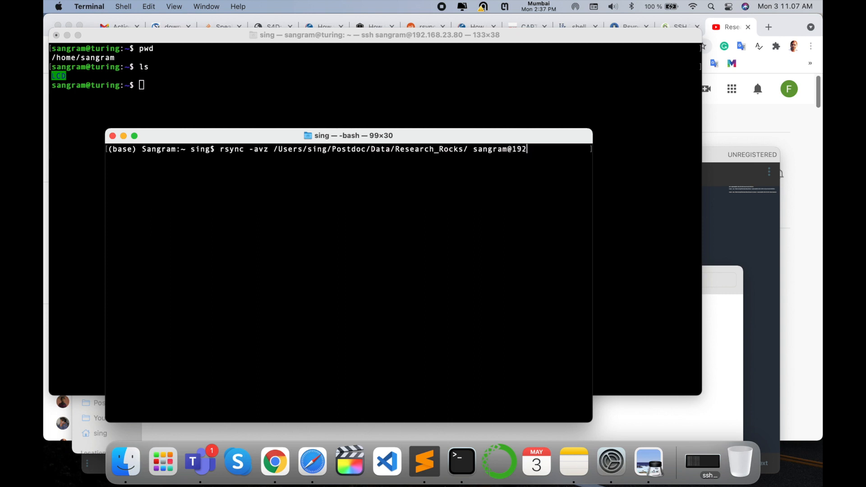
type(".186")
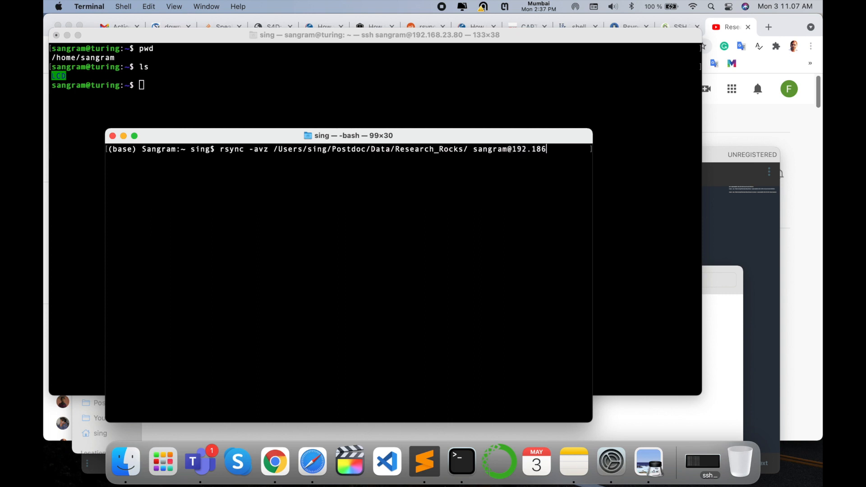
type("23.")
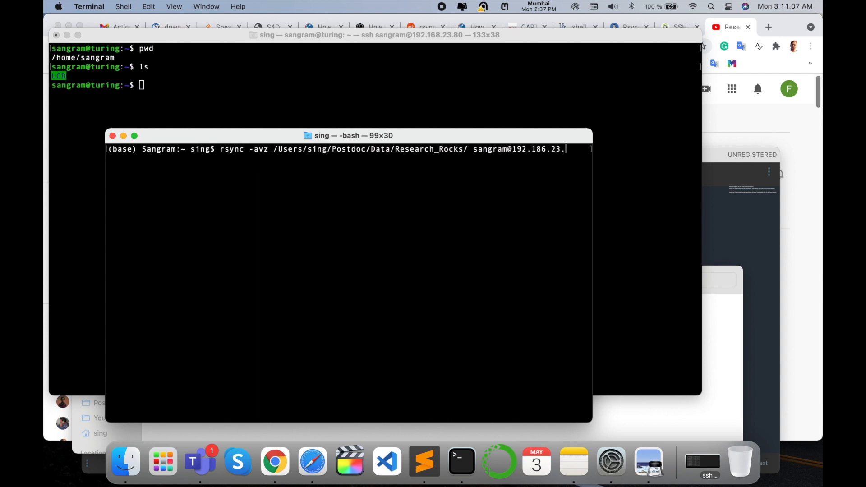
type("80:/h")
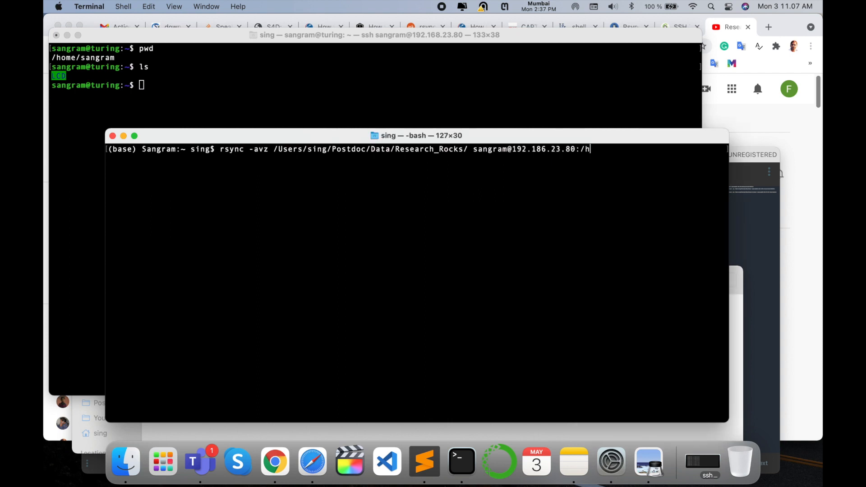
type("ome/")
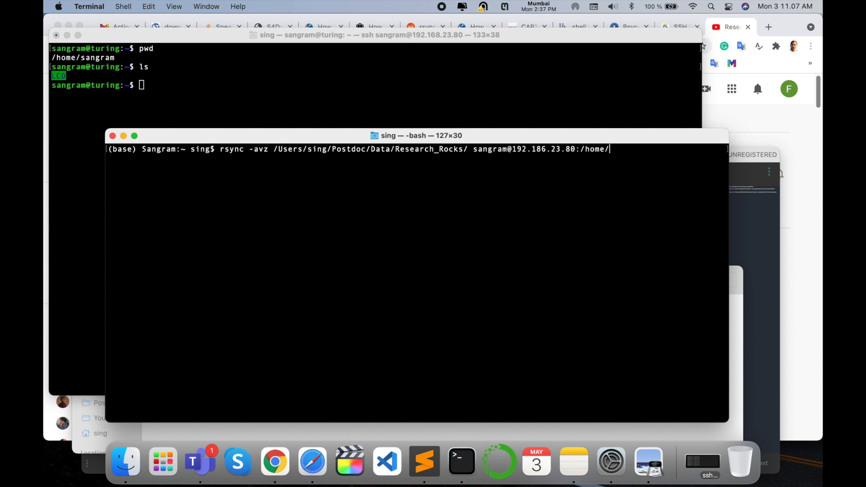
type("sangram")
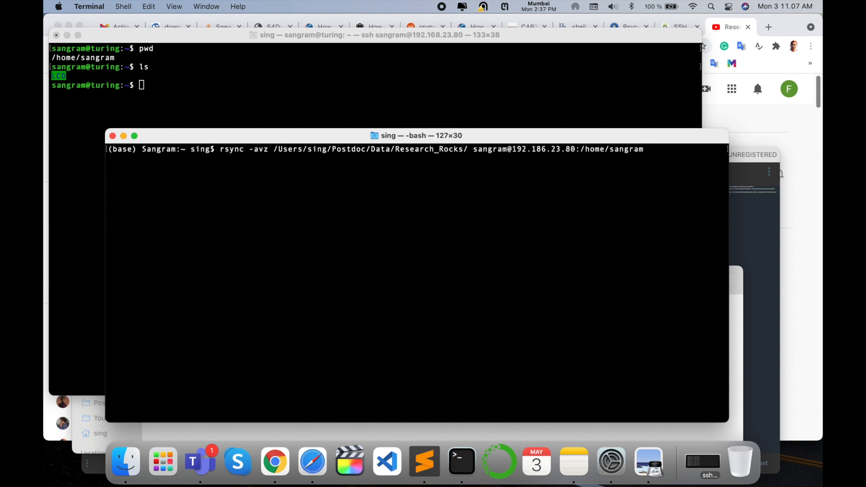
mouse_move(117, 92)
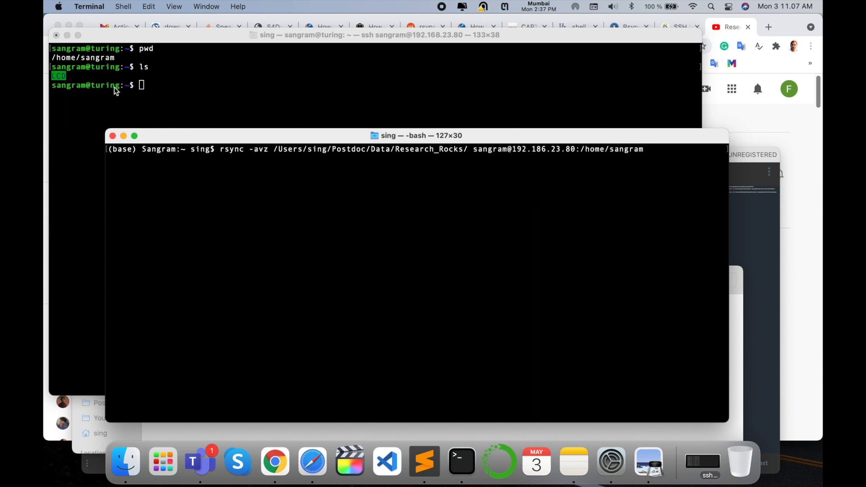
mouse_move(115, 58)
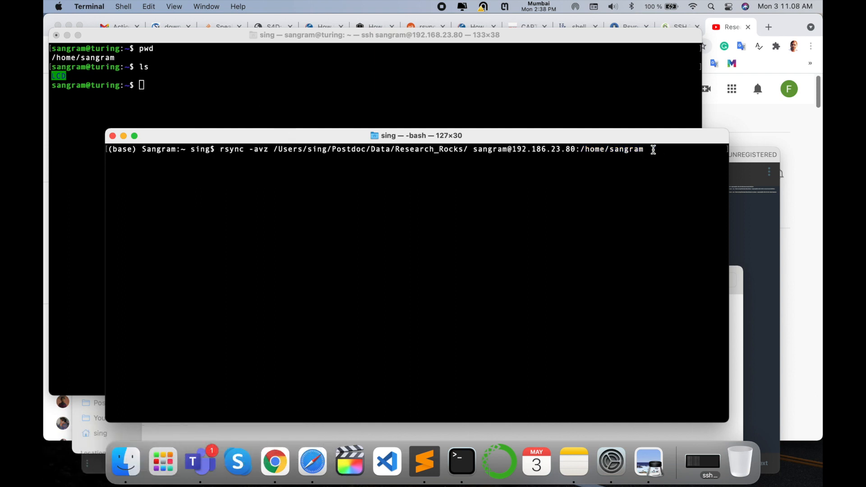
- Run the rsync with the server password, sending the Data .wav files to the remote home directory
key("Return")
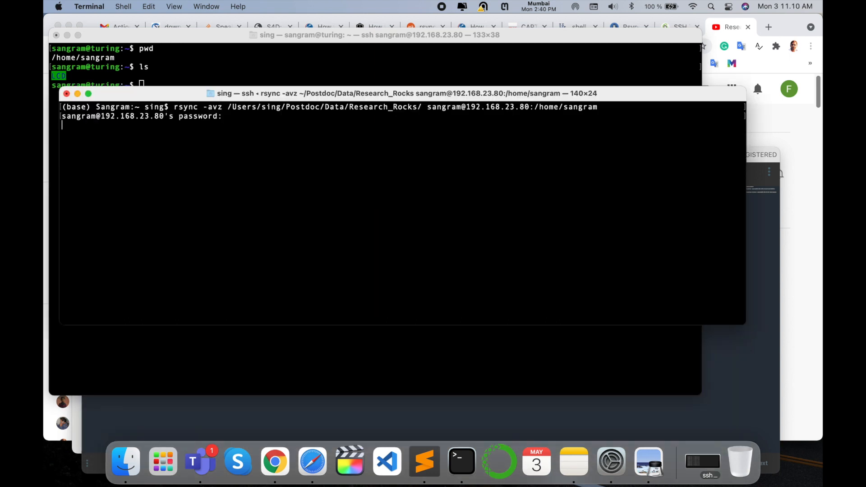
key("Return")
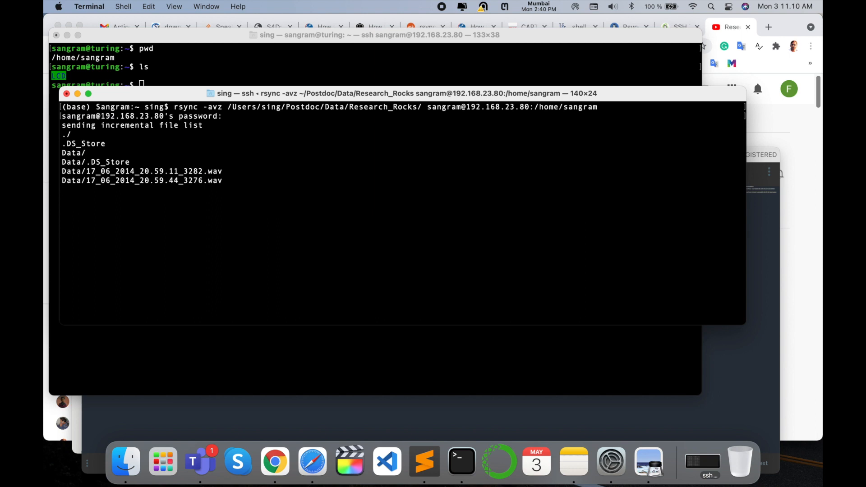
mouse_move(131, 80)
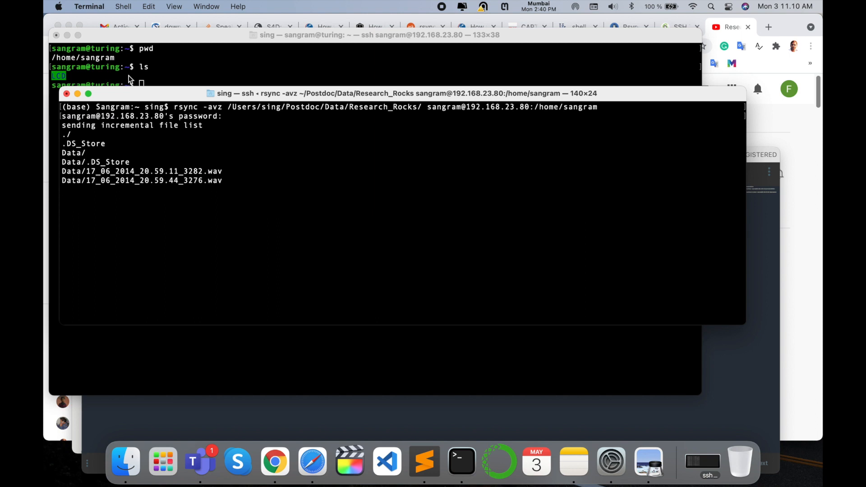
left_click_drag(387, 93, 387, 173)
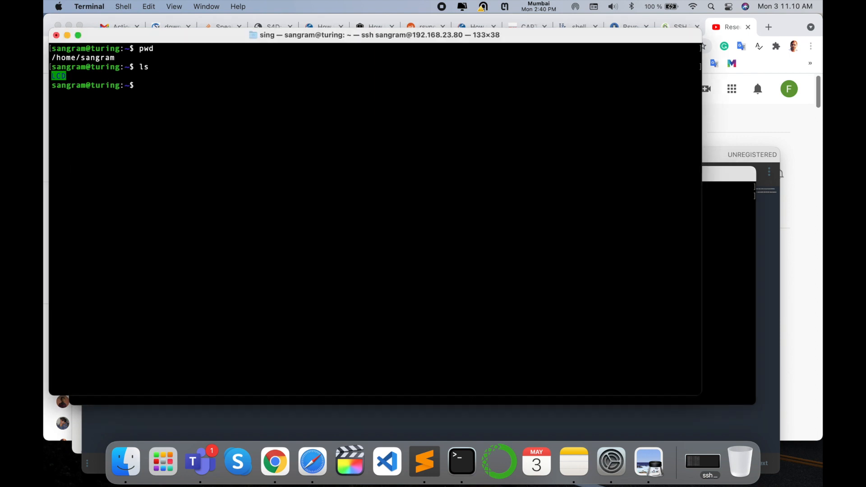
- List the remote home, now showing Data beside LCD, and change into Data to see both .wav files
key("Return")
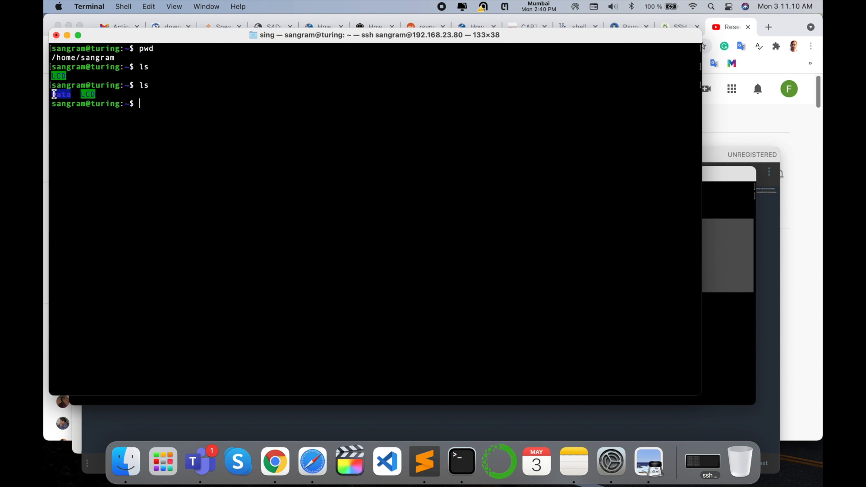
type("cd")
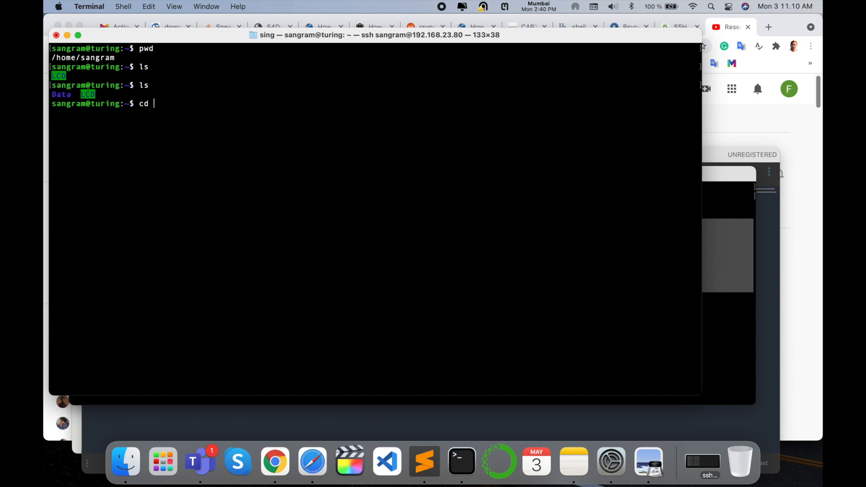
key("Return")
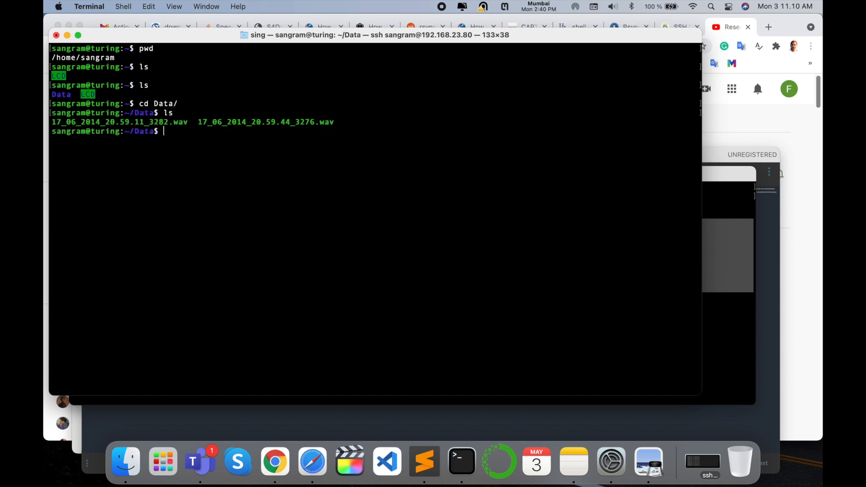
mouse_move(124, 461)
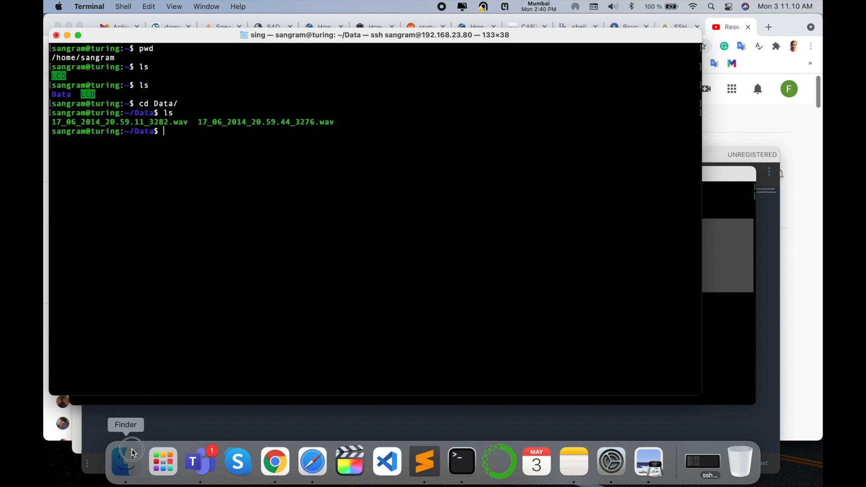
- Open the local Research_Rocks Data folder in Finder showing the same two .wav files
left_click(124, 460)
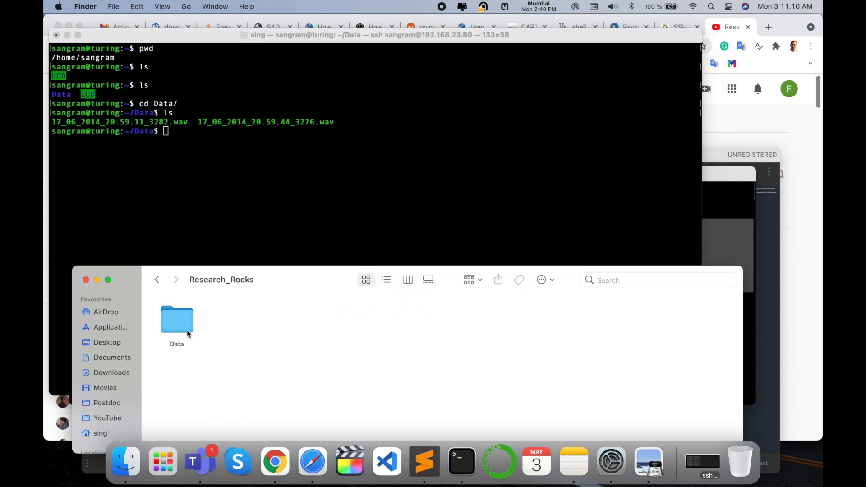
left_click(176, 320)
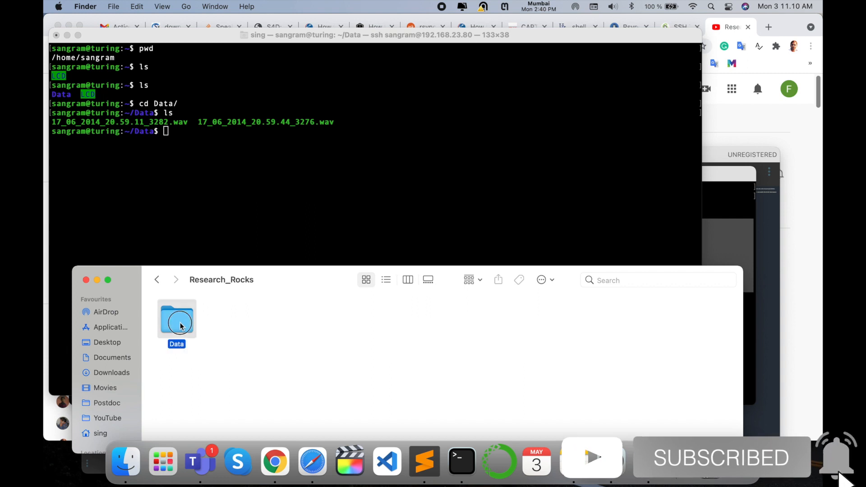
double_click(176, 319)
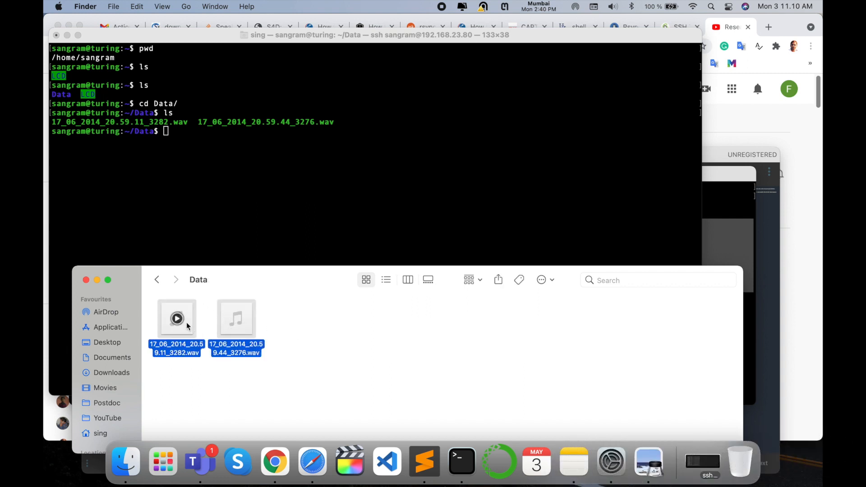